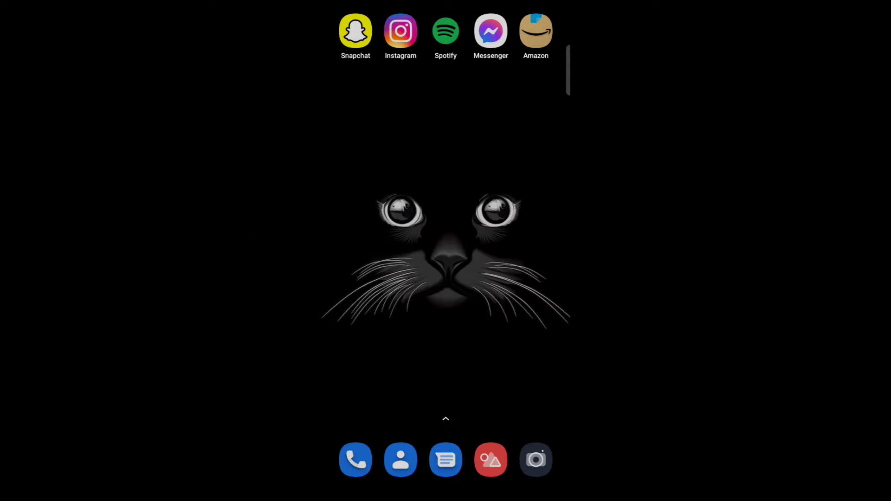
Launch Instagram from the Android home screen to reach the account's profile
click(400, 31)
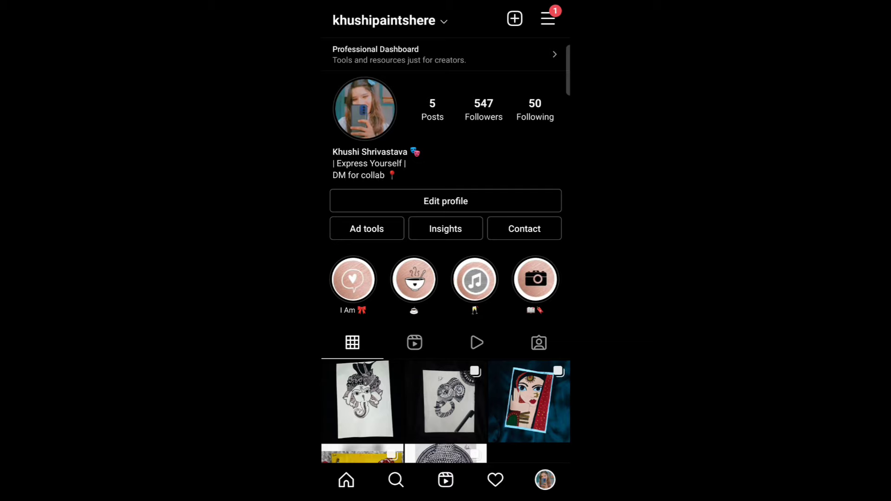
Navigate Edit profile > Personal information settings > Phone number
click(446, 200)
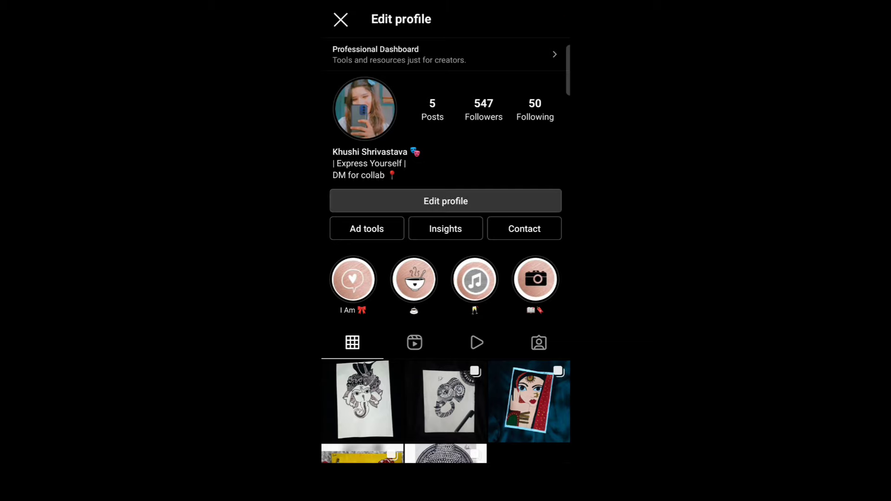
click(446, 201)
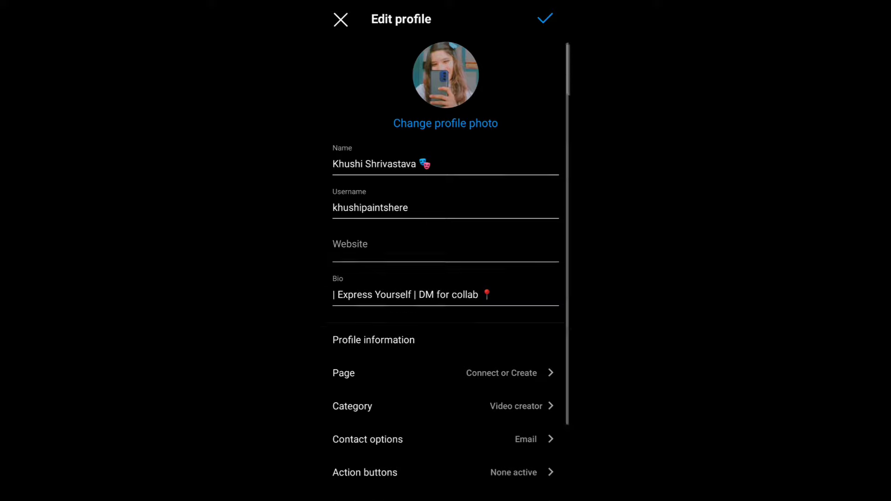
scroll(down, 3)
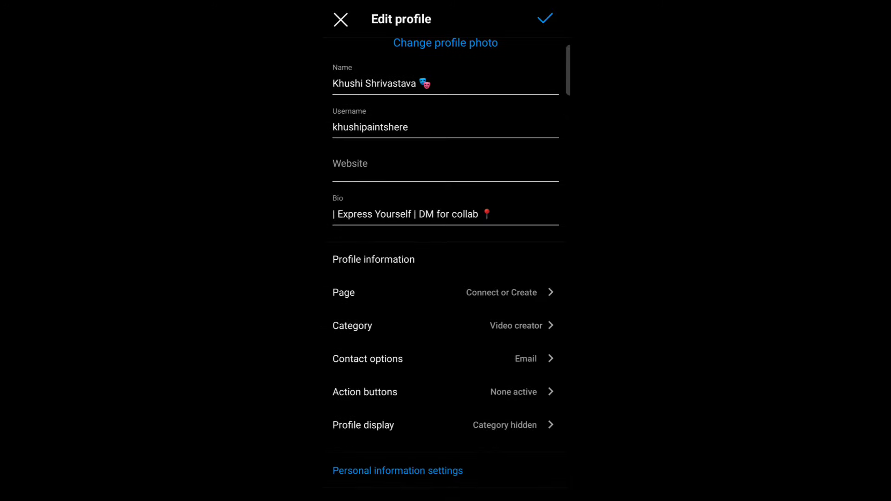
click(397, 471)
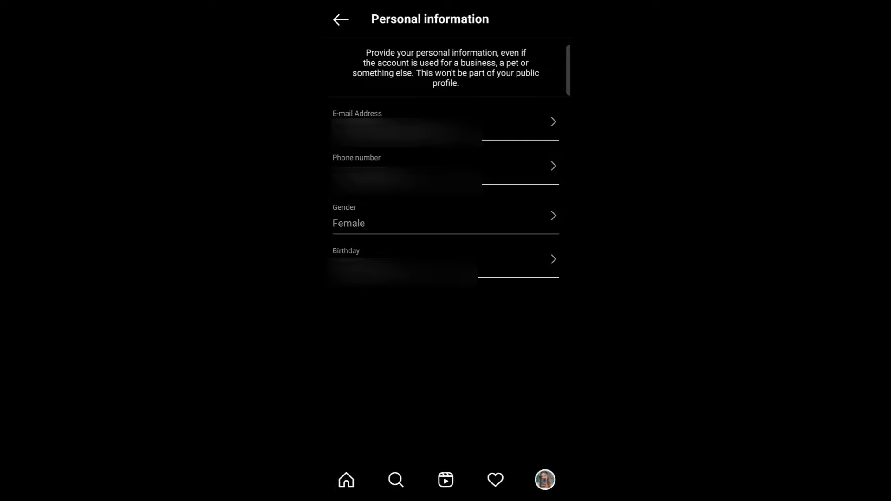
click(445, 167)
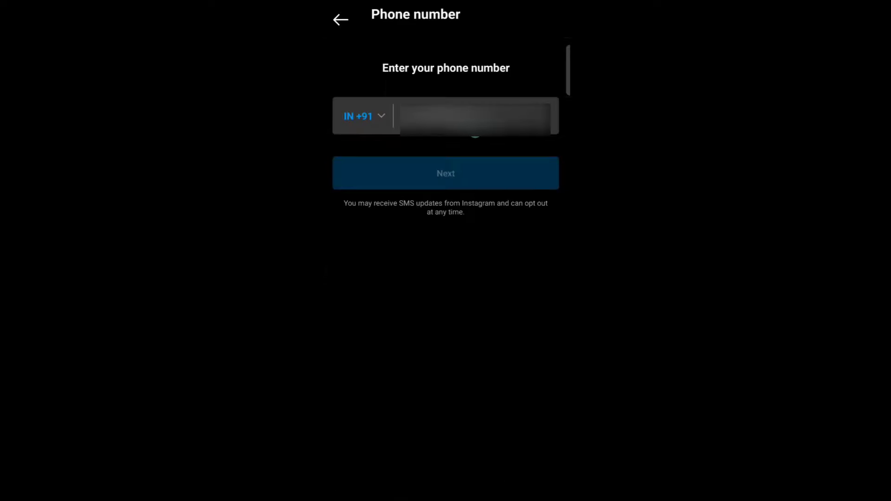
Enter a new phone number in the field and submit it with Next
click(477, 116)
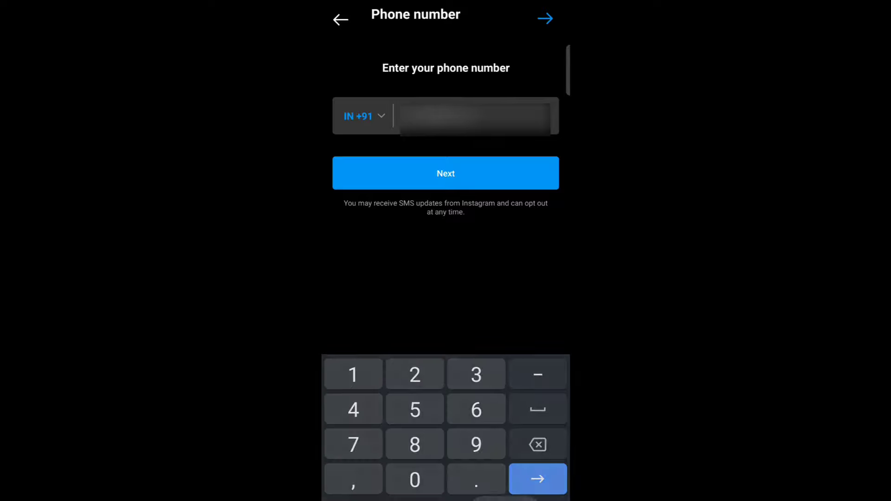
click(537, 479)
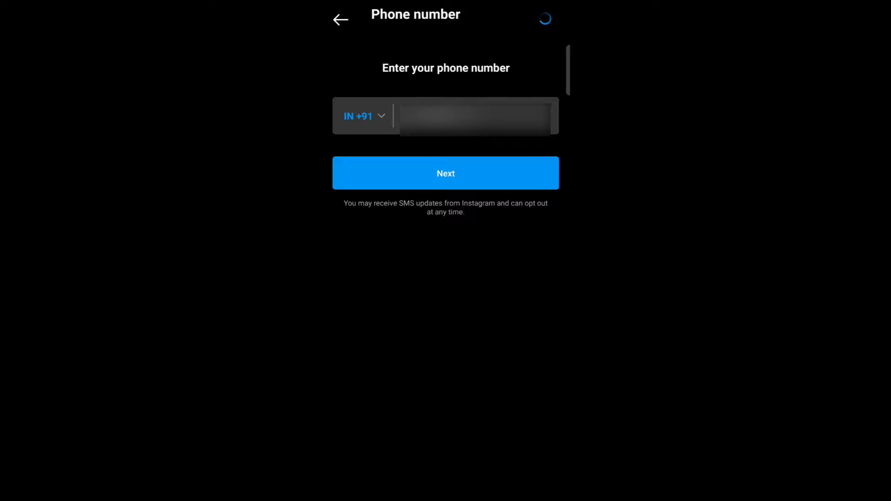